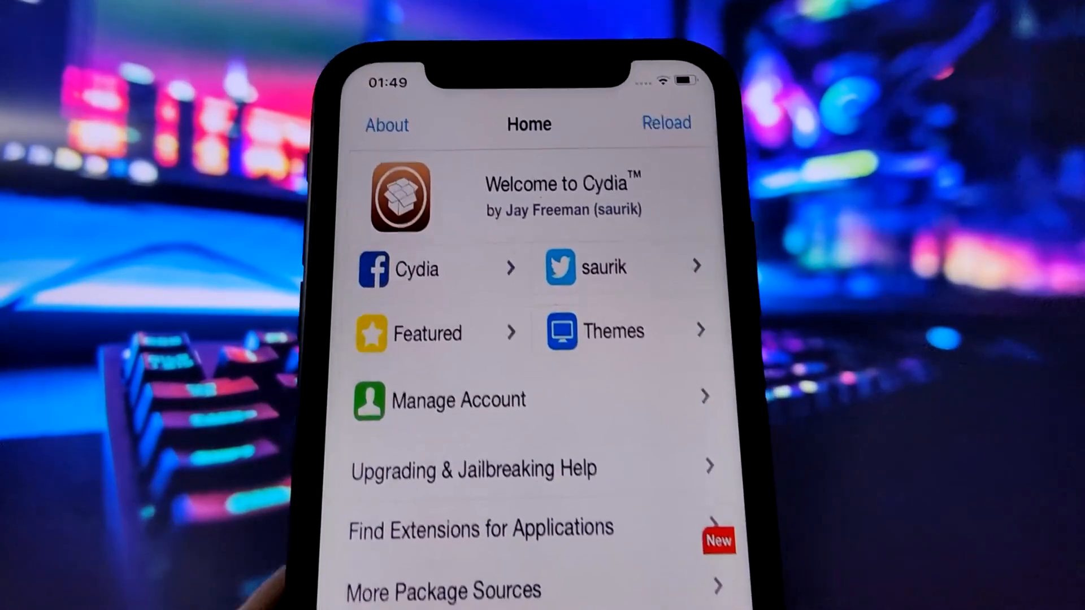
# Swipe up to close Cydia and return to the home screen
pyautogui.scroll(3)
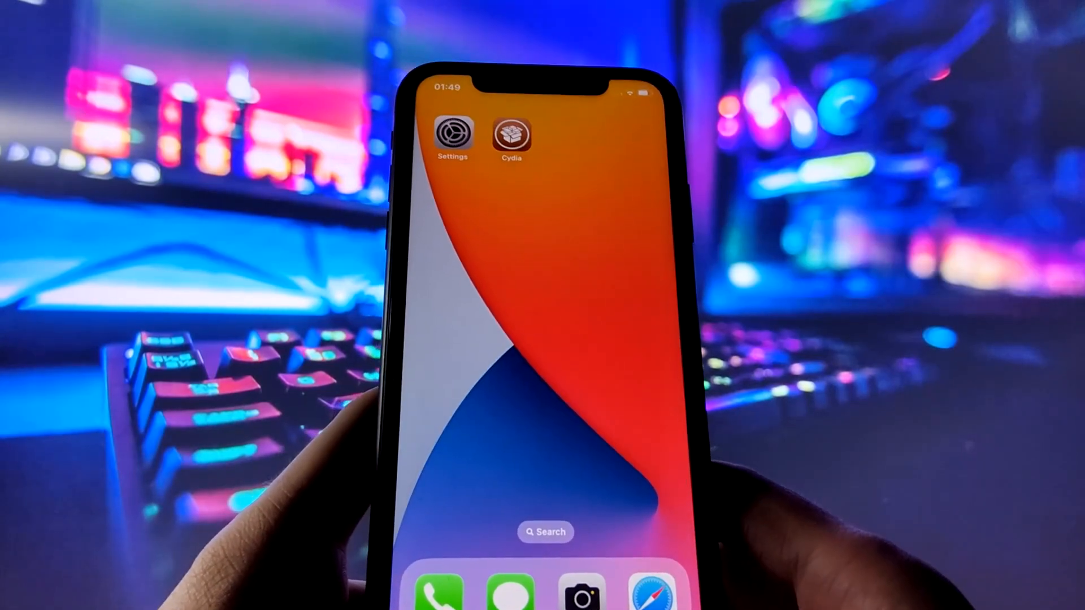
# Launch Settings from the home screen and go to the General page
pyautogui.click(452, 132)
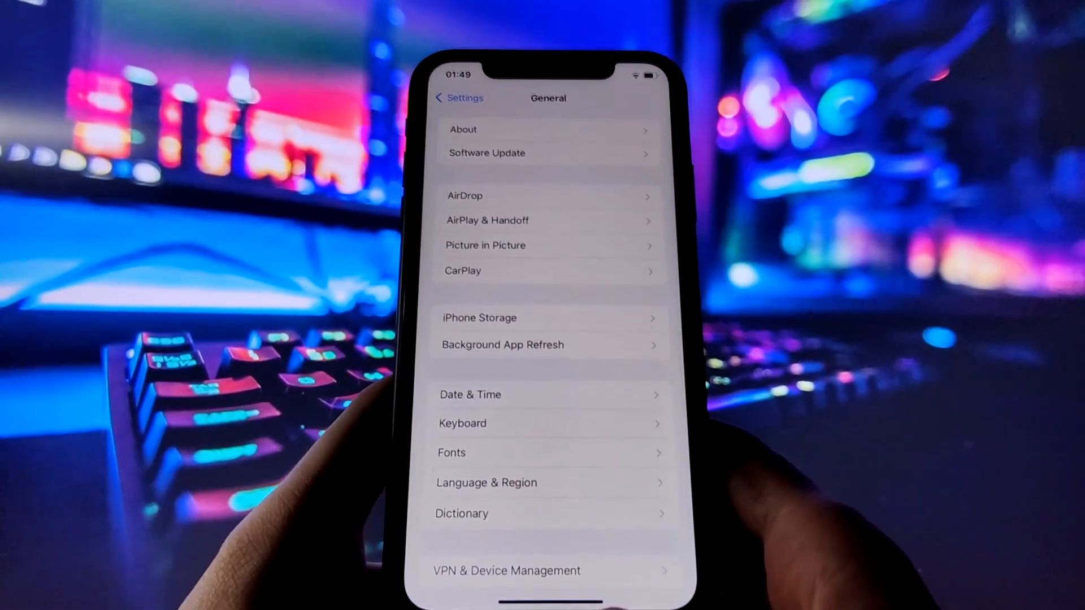
# Enable Background App Refresh, then confirm Low Power Mode is off on the Battery page
pyautogui.click(457, 97)
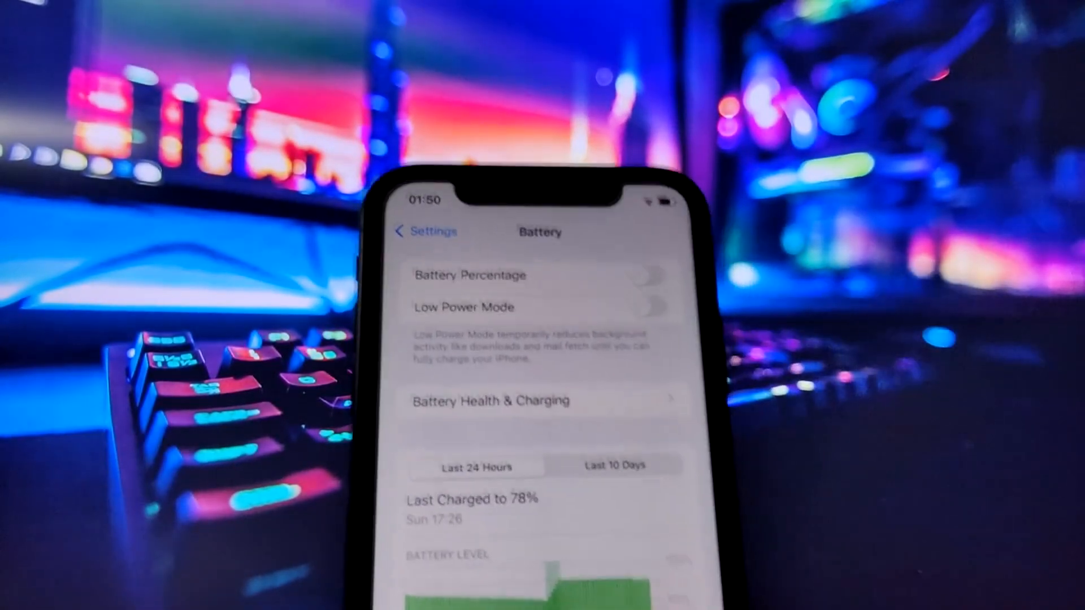
# In App Store settings, toggle Automatic Downloads over mobile data off and back on
pyautogui.click(415, 232)
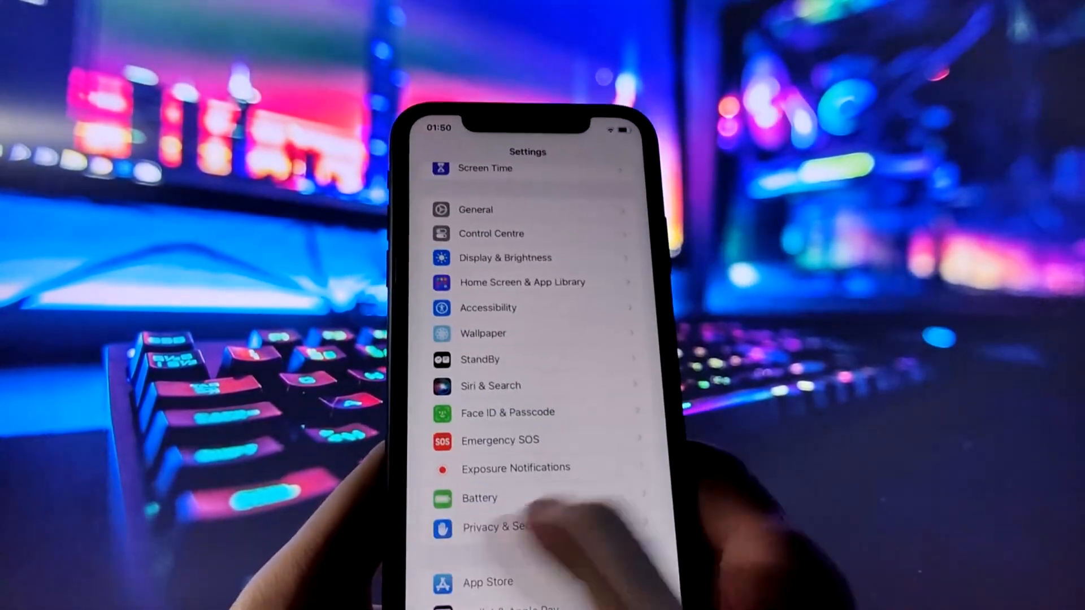
pyautogui.click(488, 582)
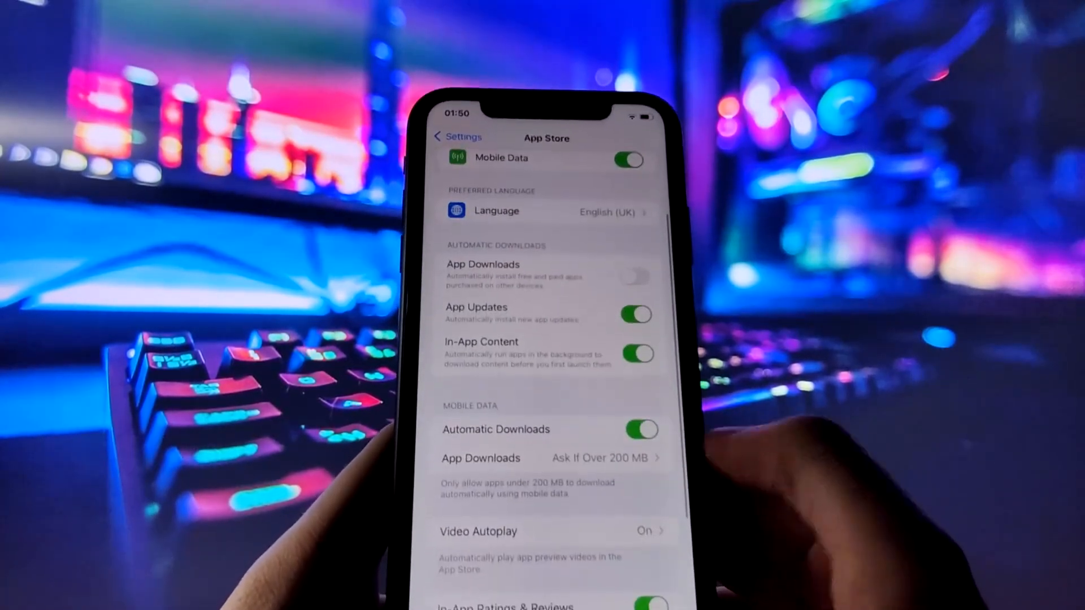
pyautogui.click(640, 429)
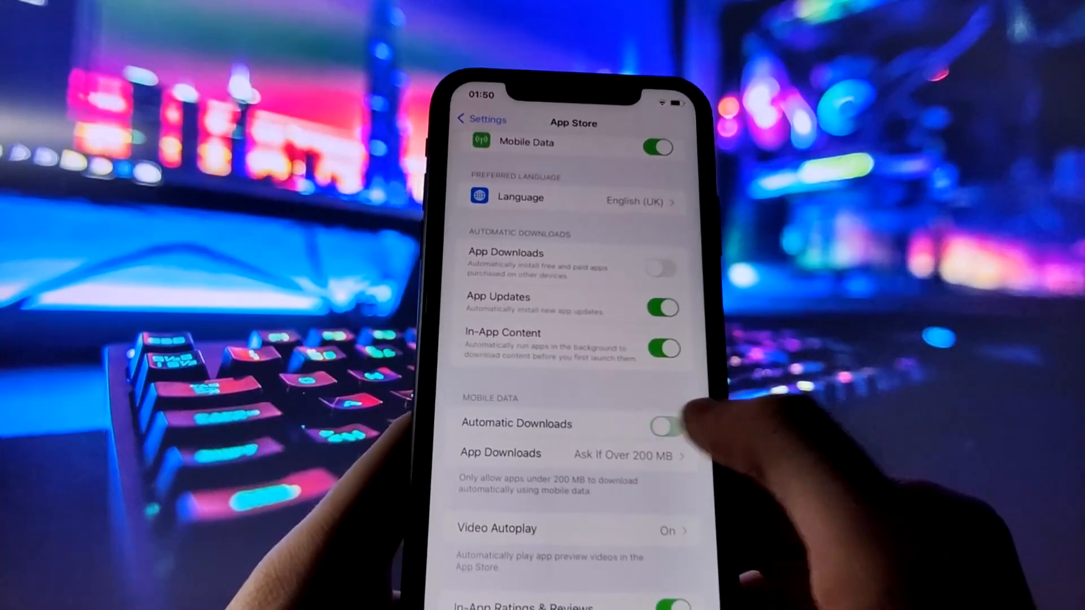
pyautogui.click(659, 424)
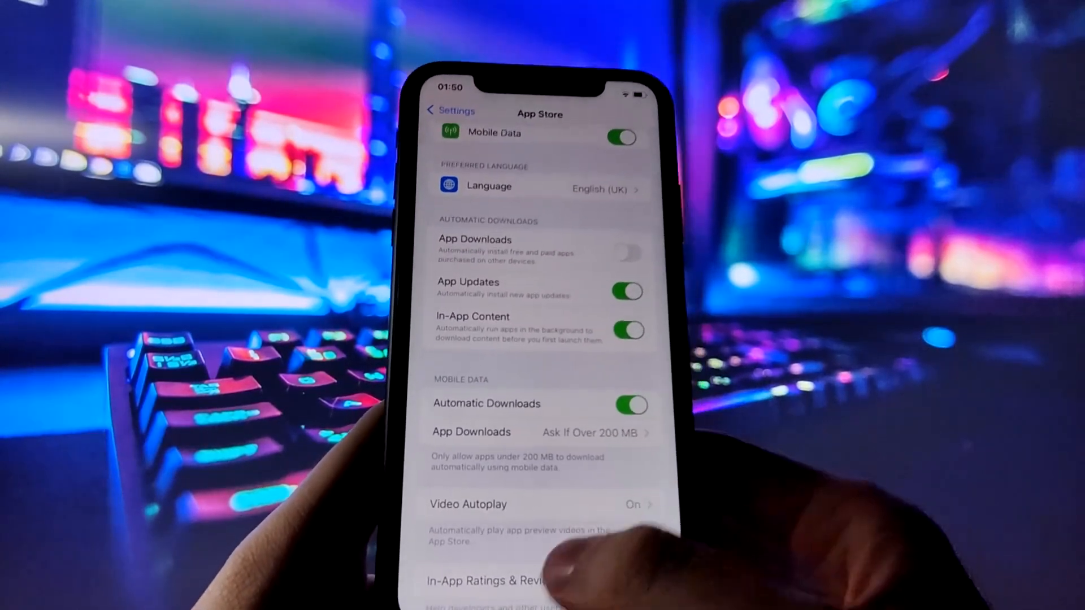